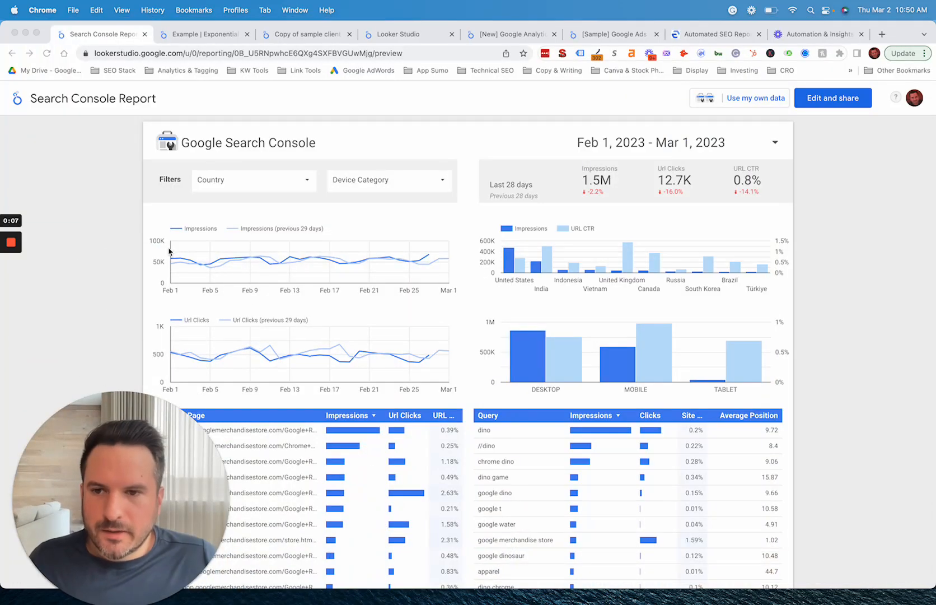
mouse_move(427, 257)
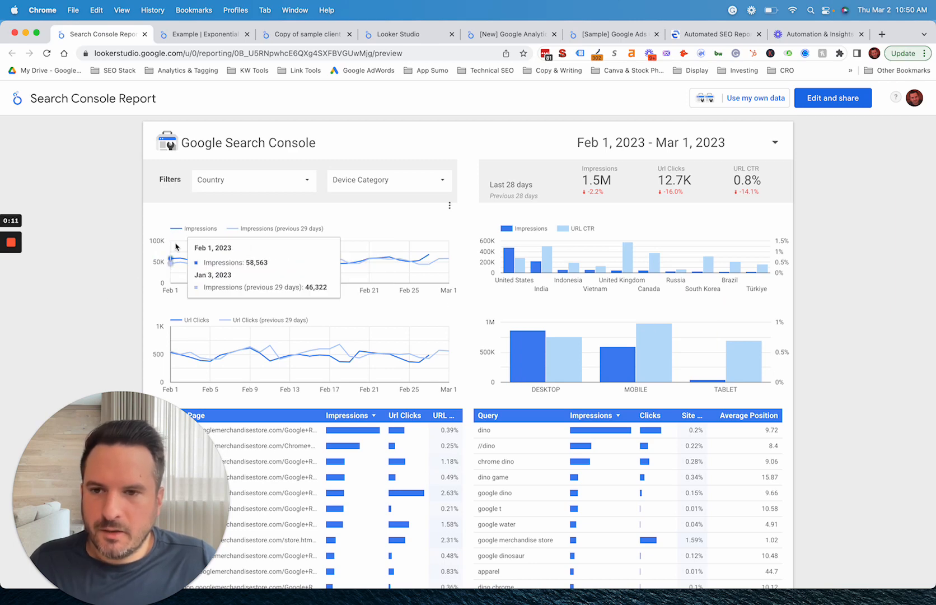
mouse_move(421, 263)
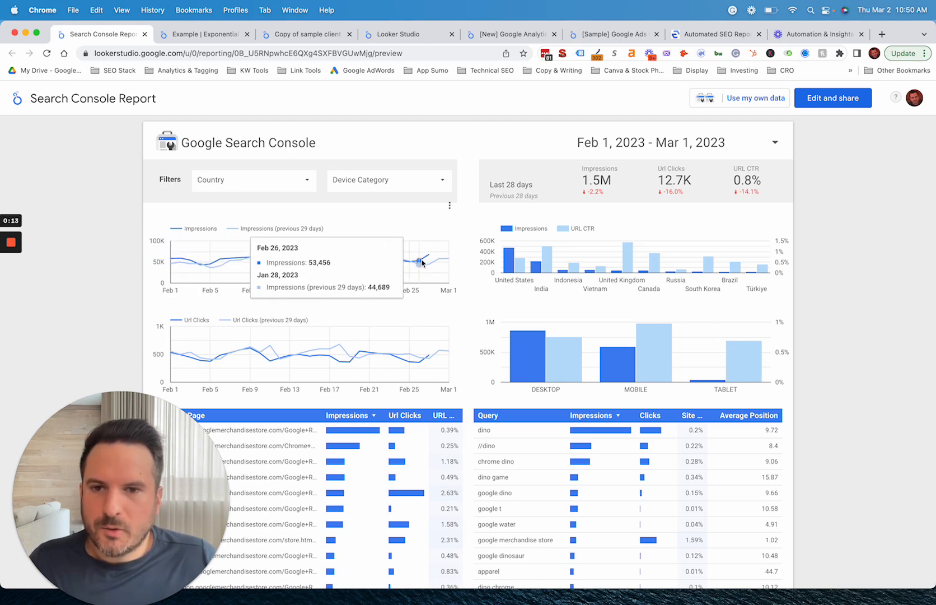
mouse_move(218, 261)
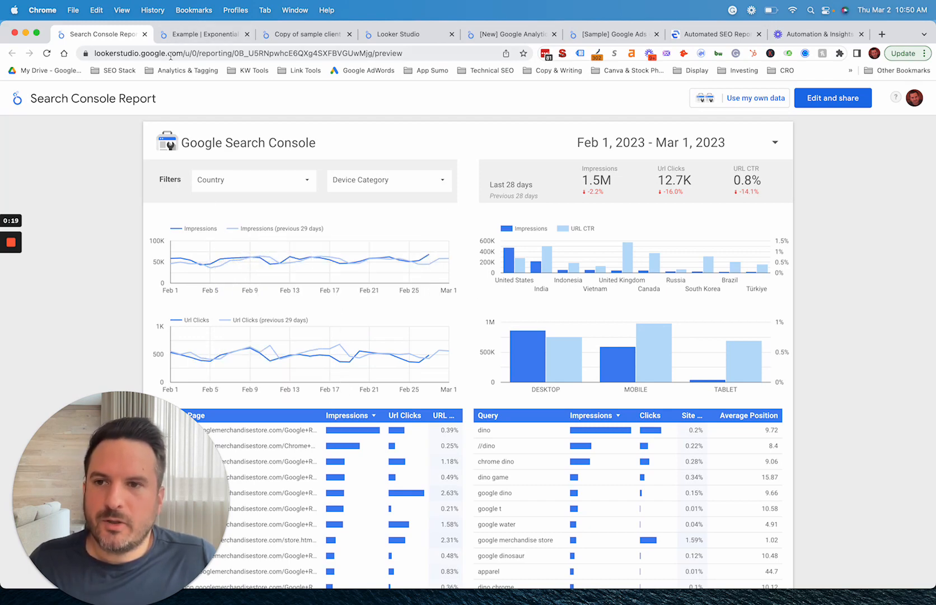
Switch to the 'Example | Exponential Growth' report to view its monthly Impression Trends chart.
click(203, 34)
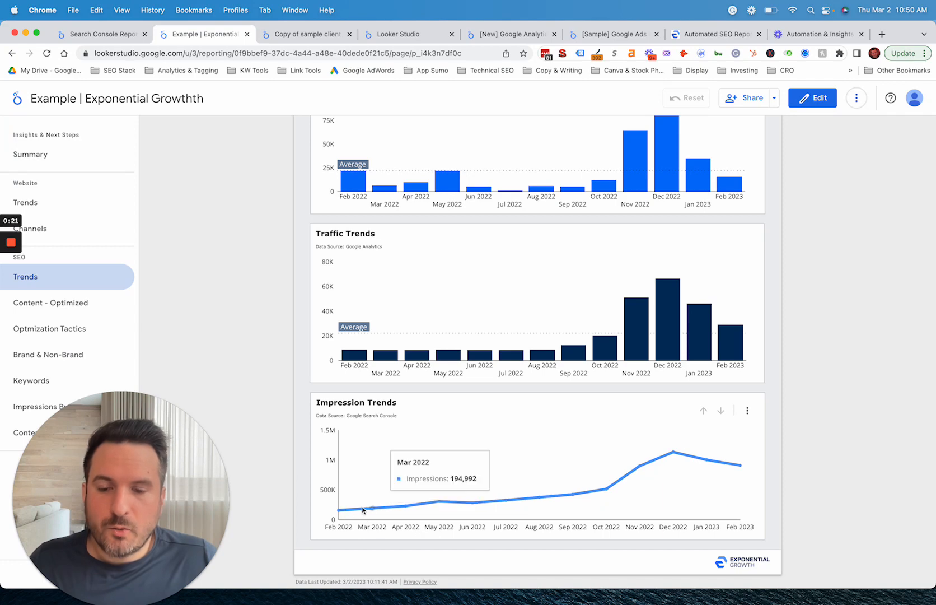
mouse_move(810, 509)
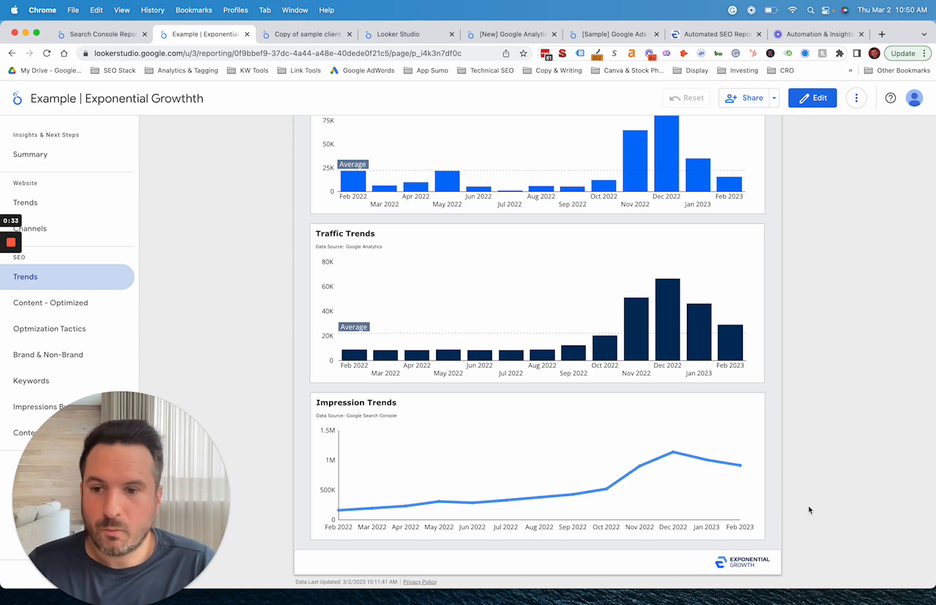
mouse_move(670, 464)
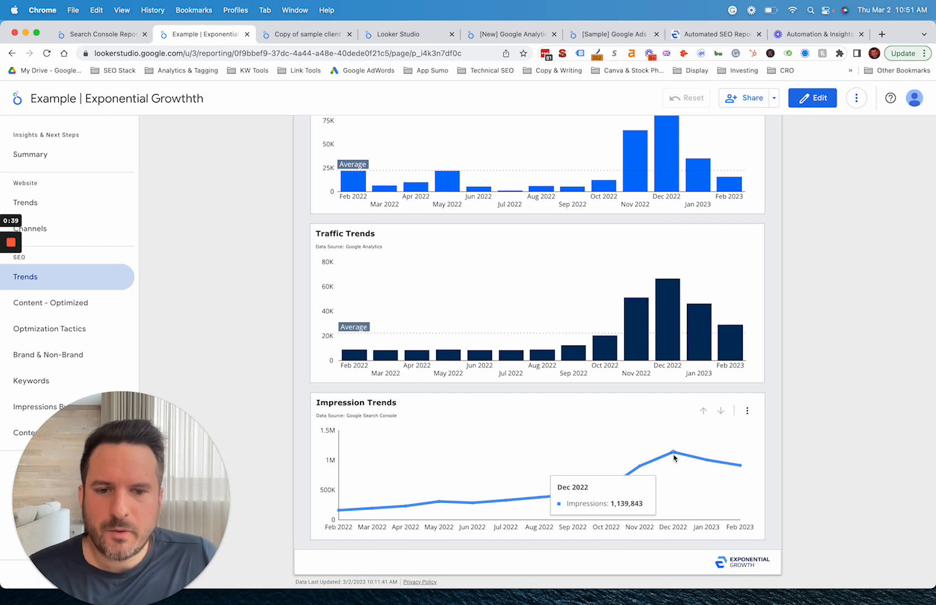
mouse_move(709, 467)
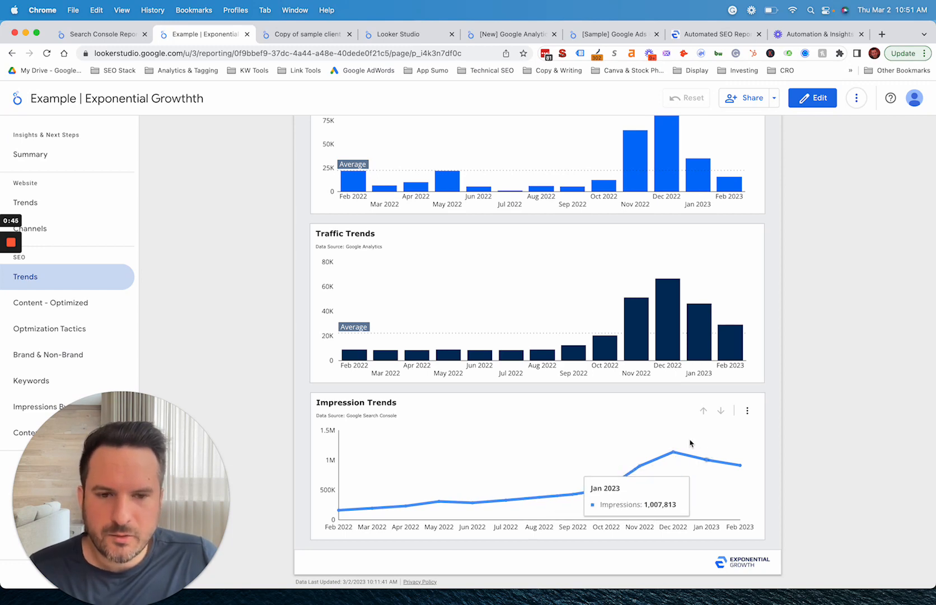
mouse_move(672, 452)
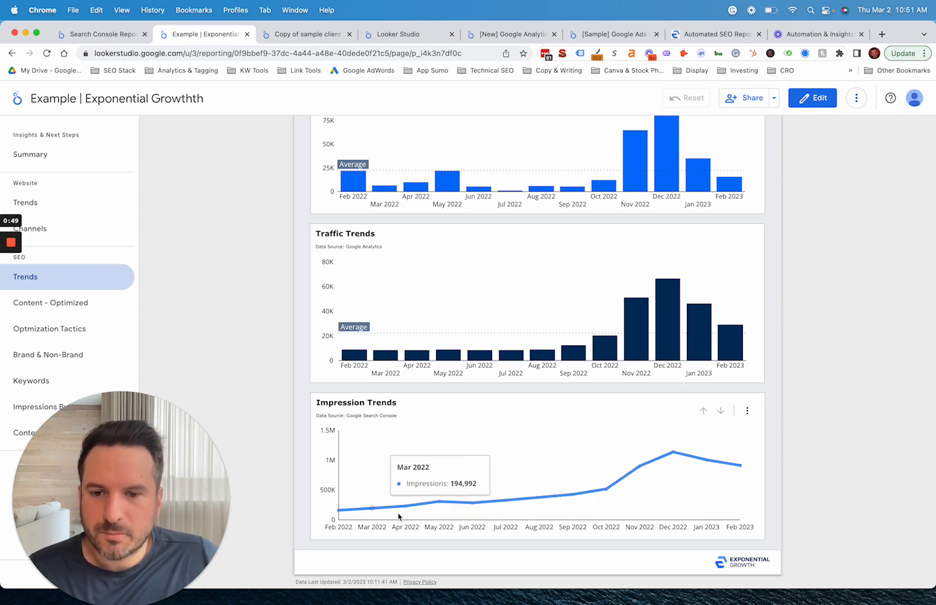
mouse_move(418, 513)
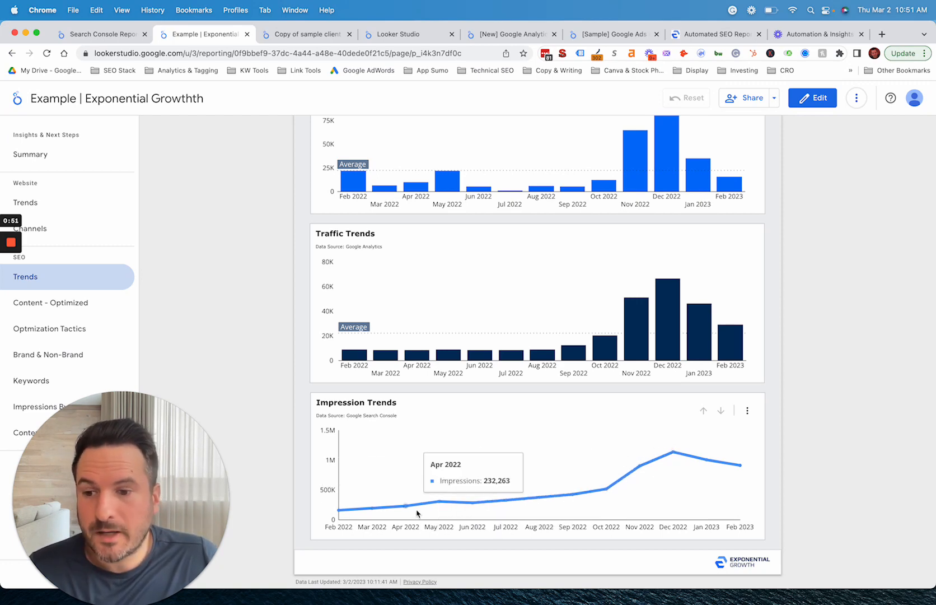